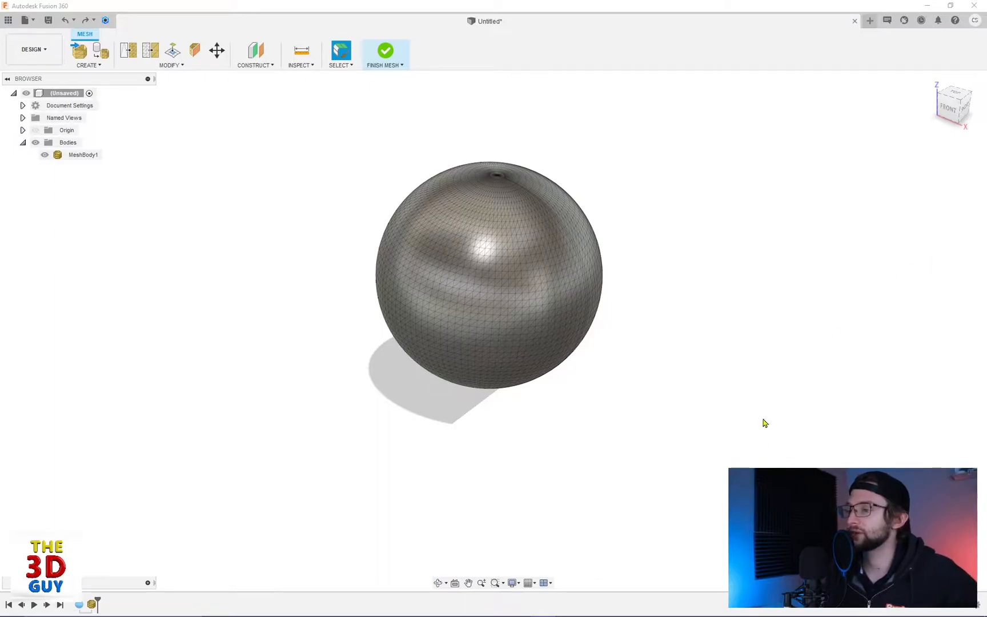
mouse_move(134, 85)
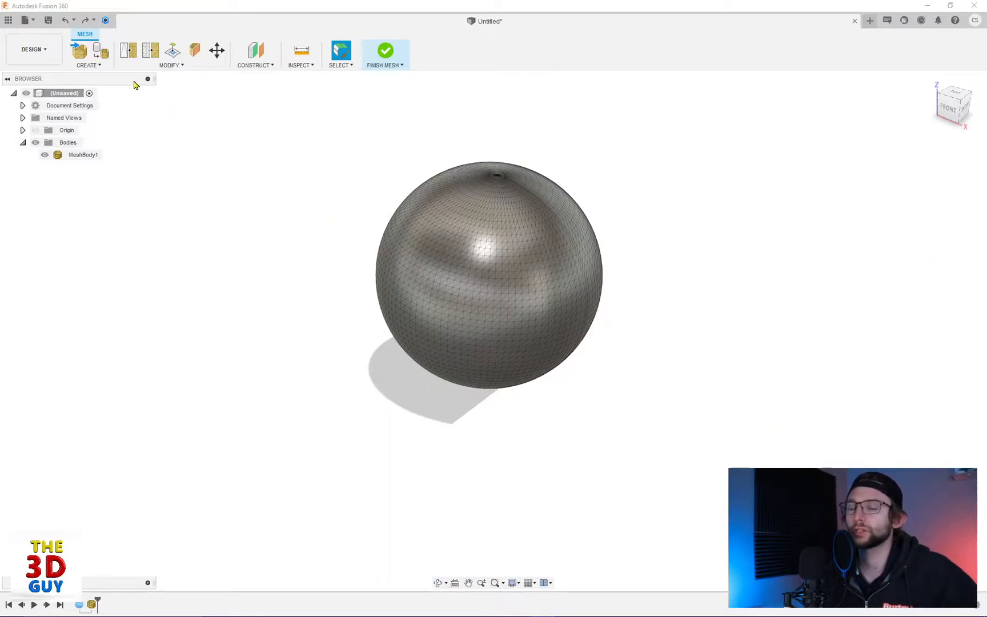
mouse_move(150, 50)
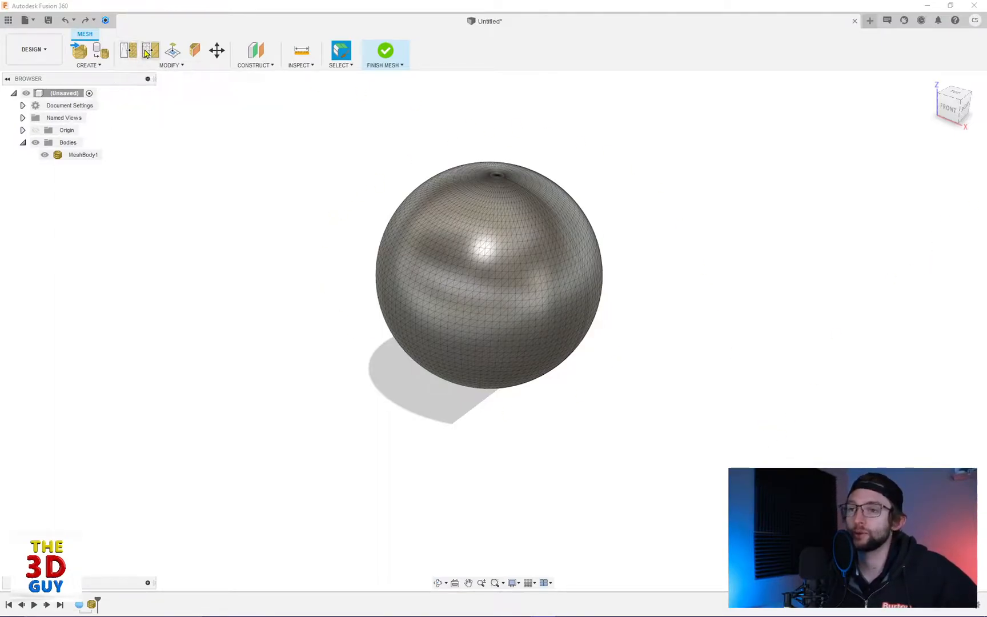
mouse_move(150, 51)
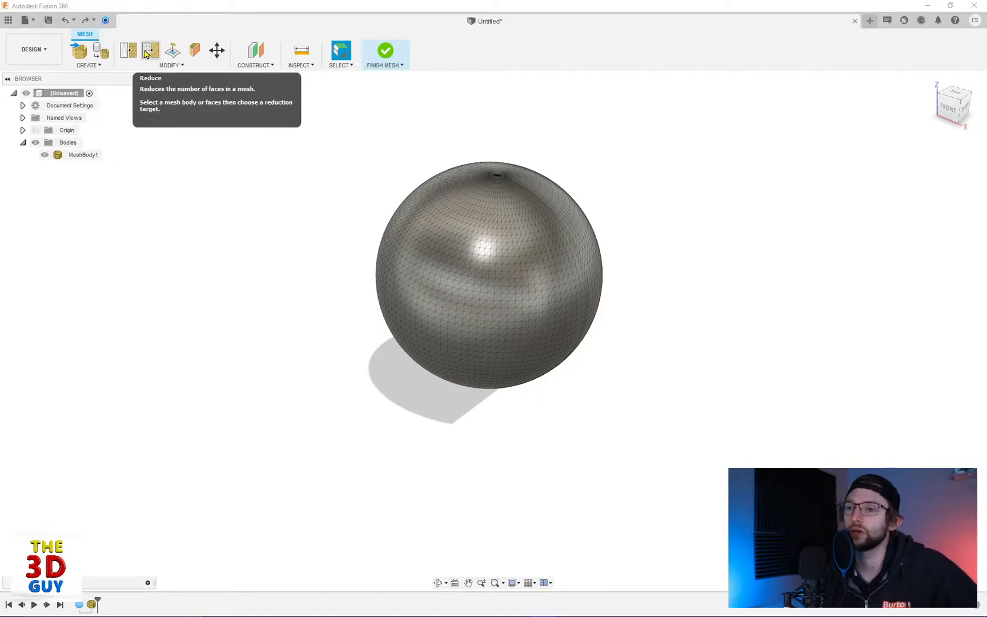
- Start Reduce and paint-select a patch of faces across the sphere's front
left_click(150, 50)
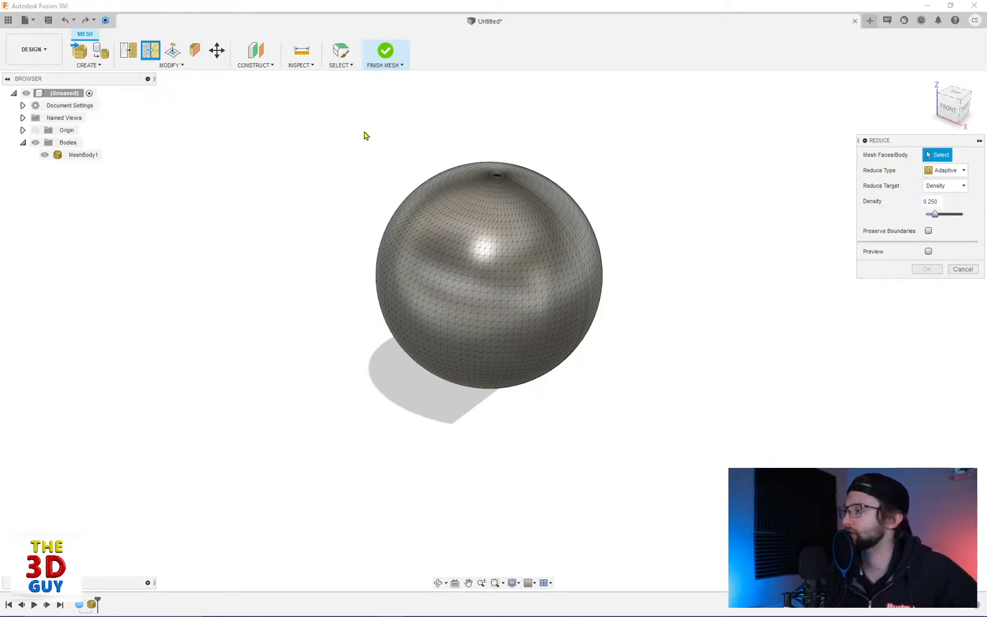
left_click(510, 260)
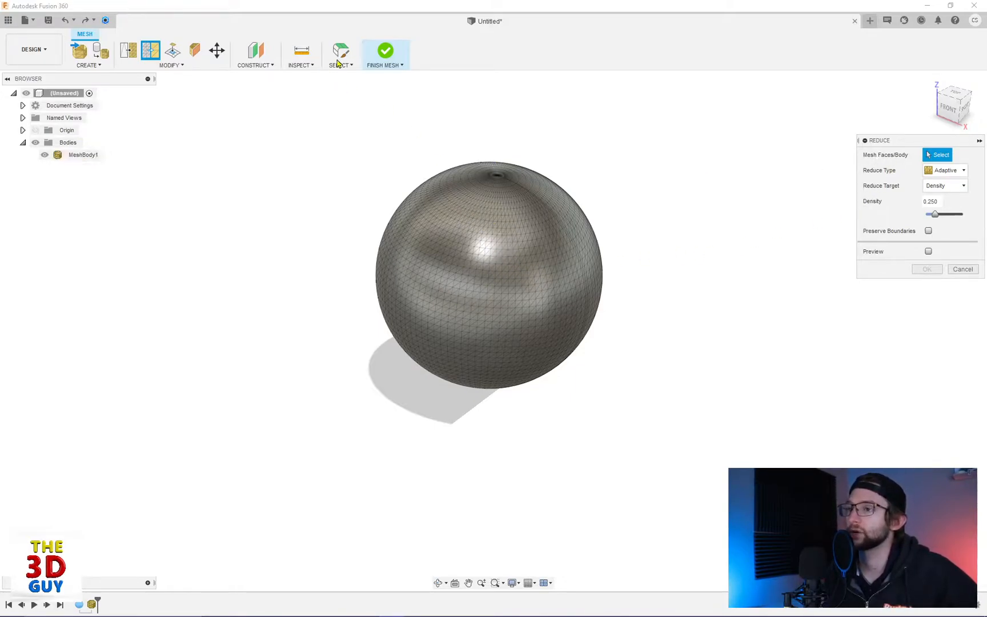
left_click(468, 248)
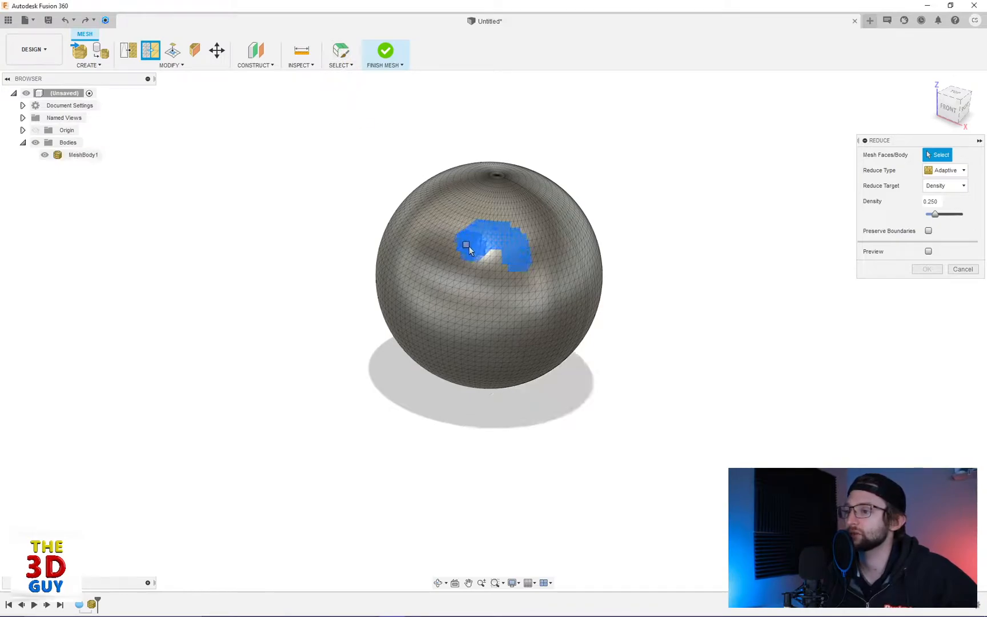
left_click_drag(469, 248, 510, 315)
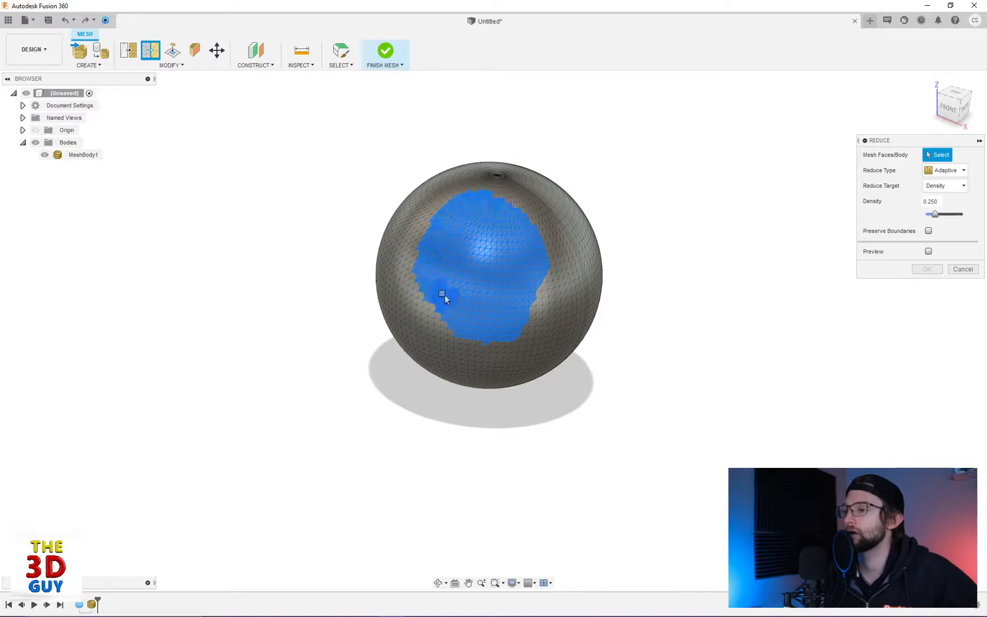
left_click(443, 297)
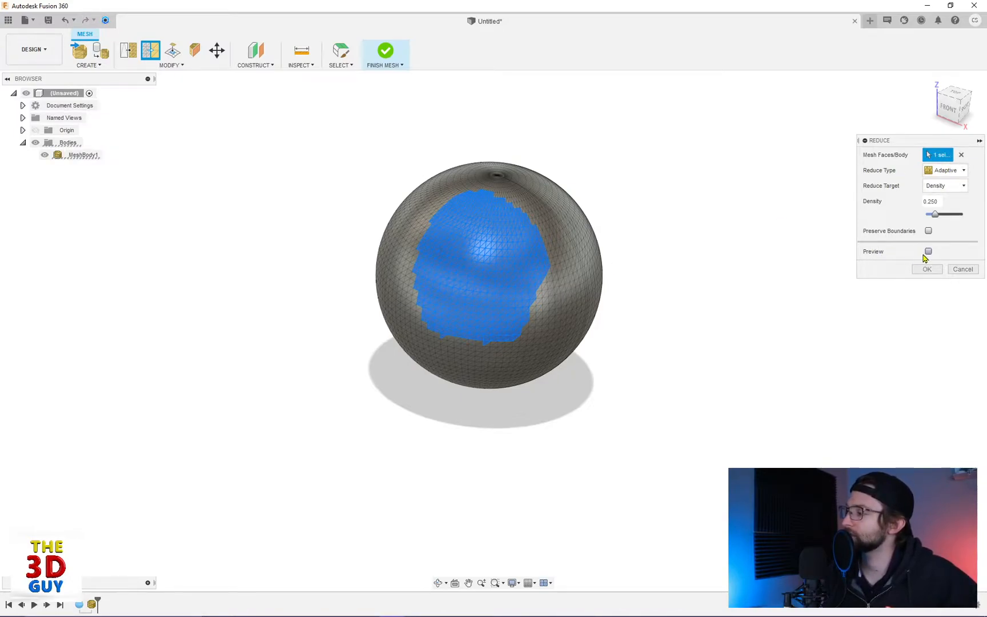
- Preview a Uniform reduction of the painted patch at density 0.466
left_click(927, 252)
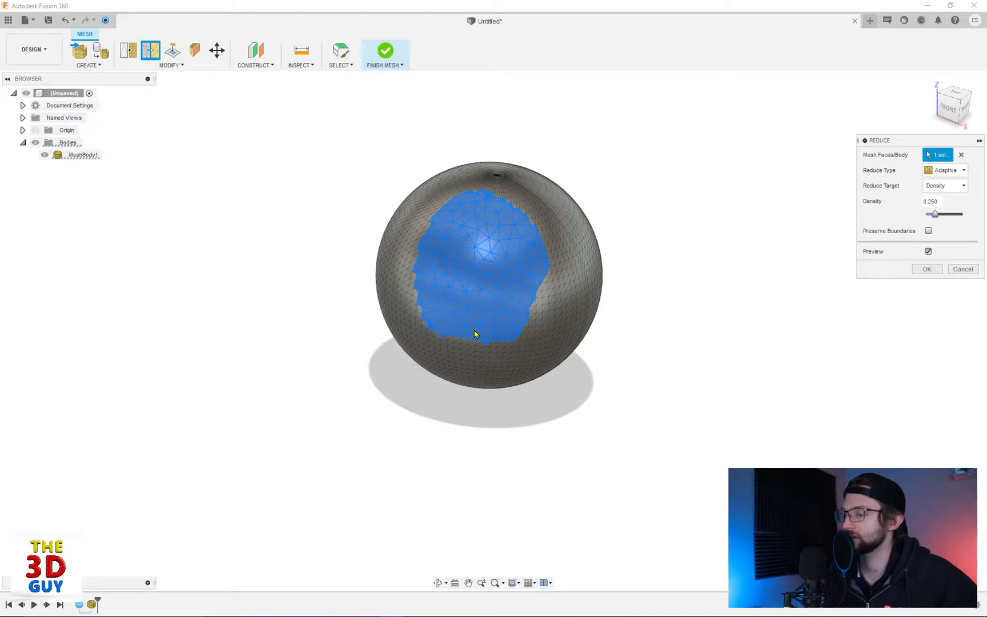
mouse_move(579, 197)
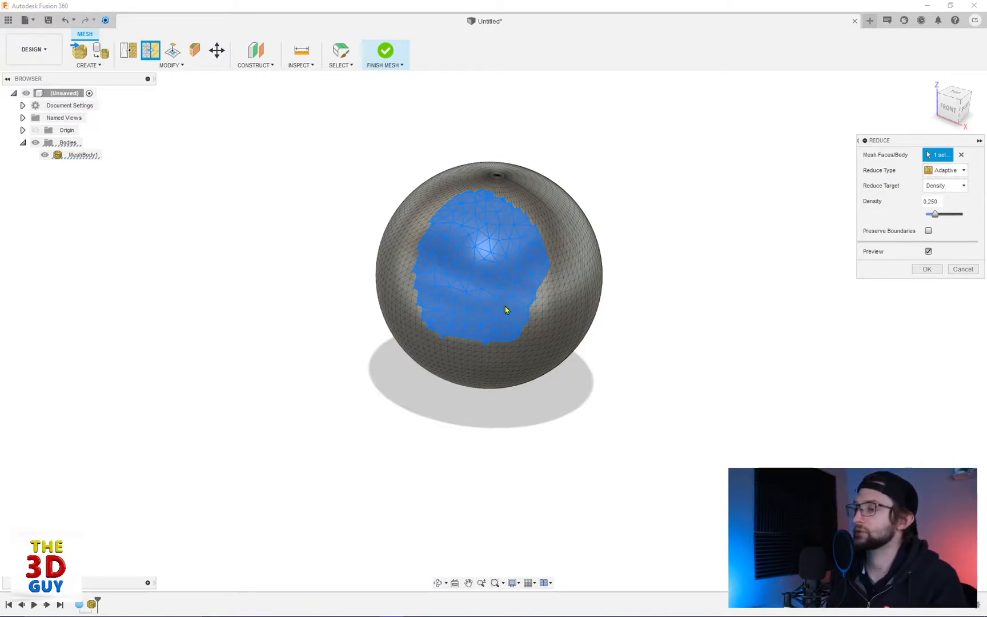
left_click(944, 170)
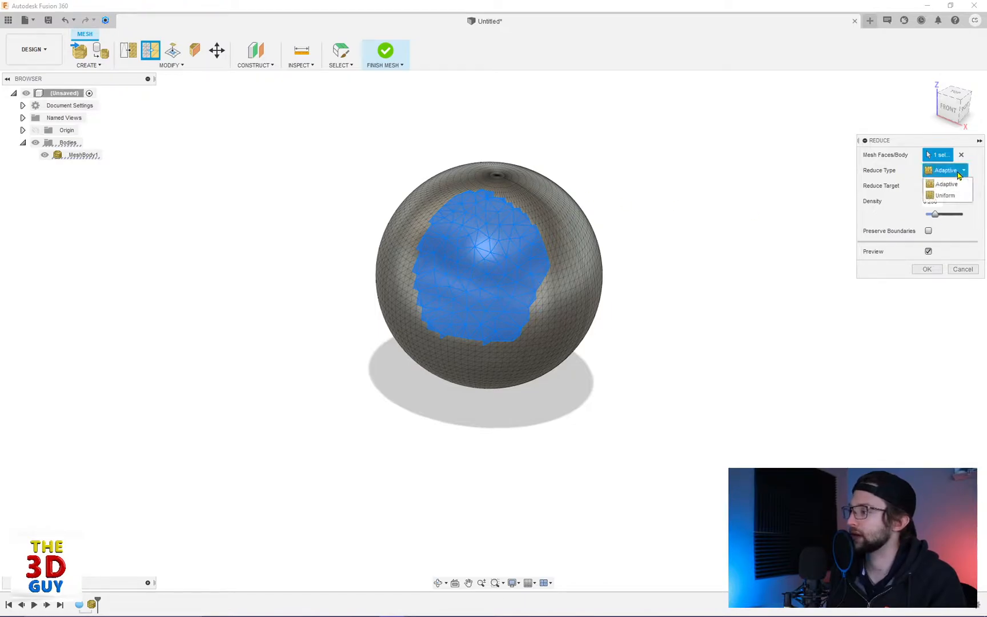
left_click(945, 195)
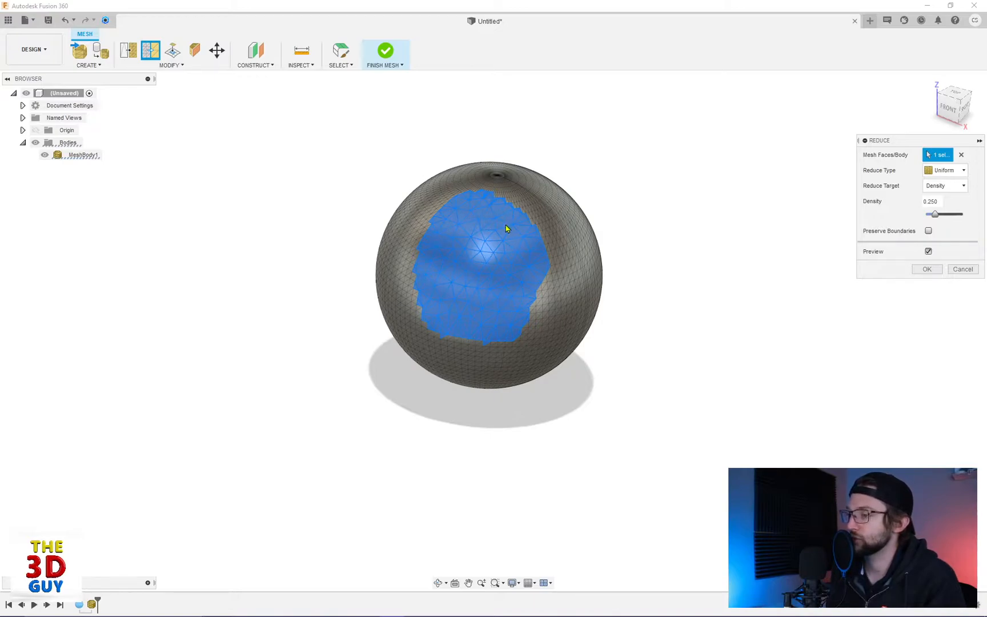
mouse_move(452, 297)
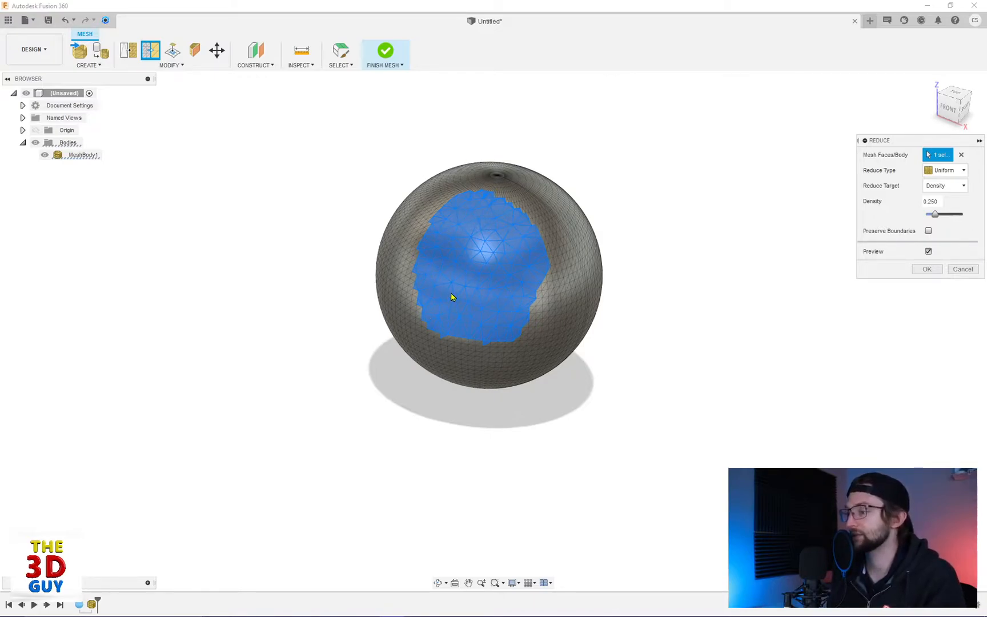
left_click_drag(934, 214, 942, 215)
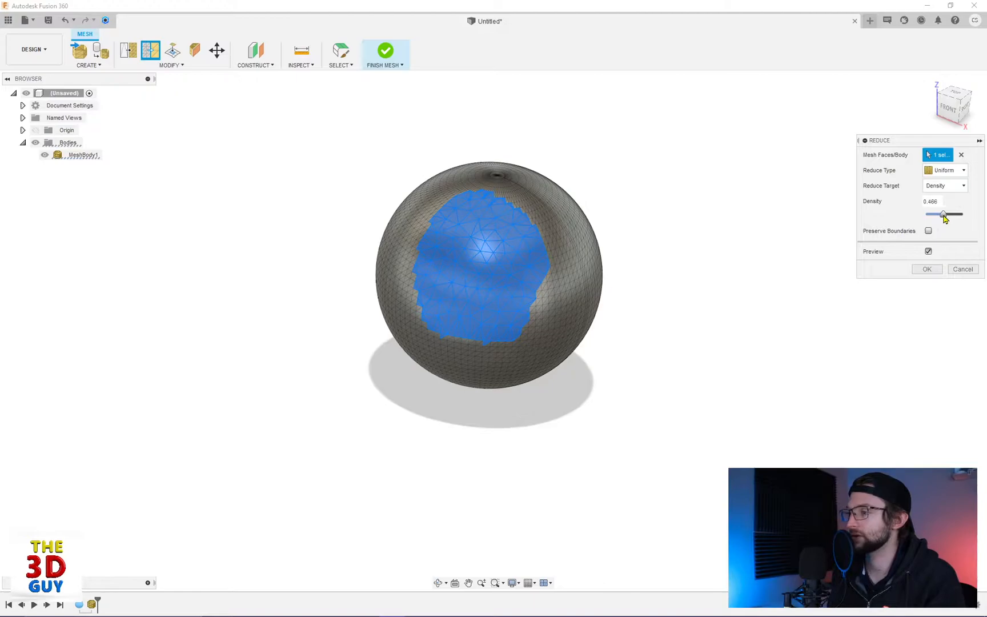
- Set the reduce target to Face Count at 254 faces, then reopen the target list
left_click(945, 185)
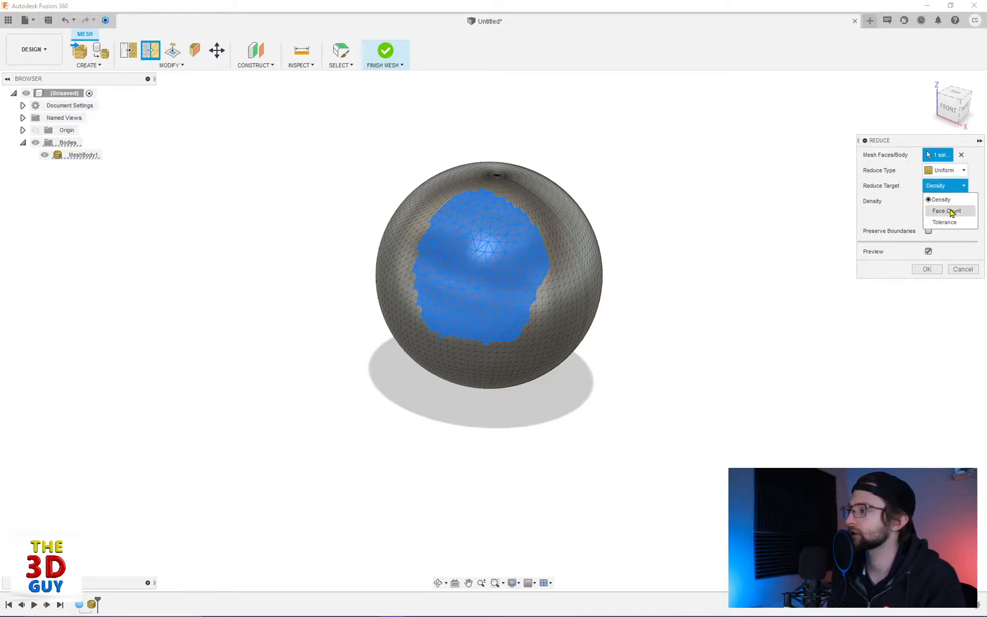
left_click(946, 211)
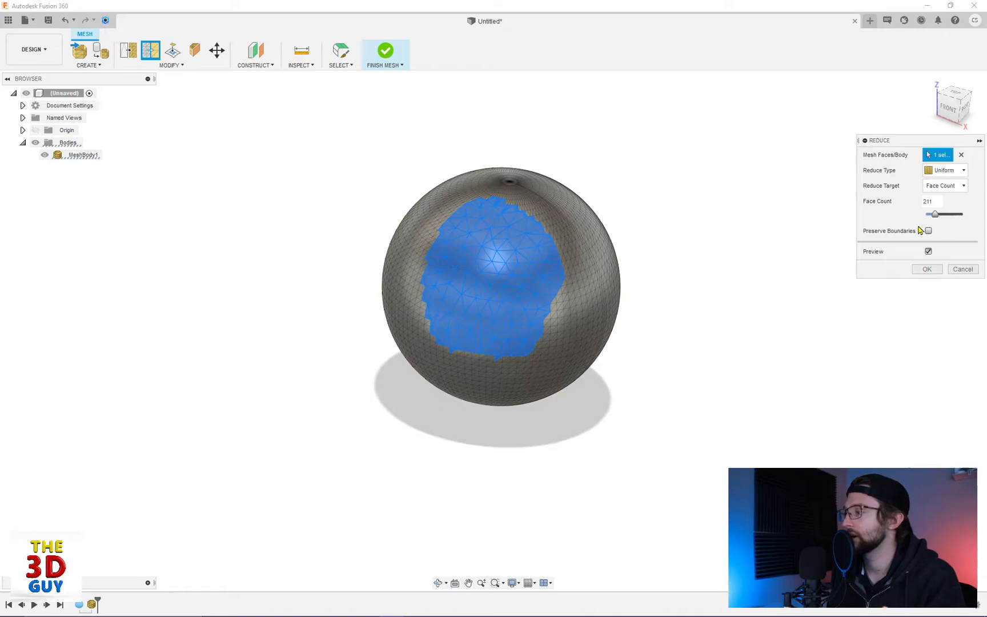
left_click_drag(935, 215, 938, 214)
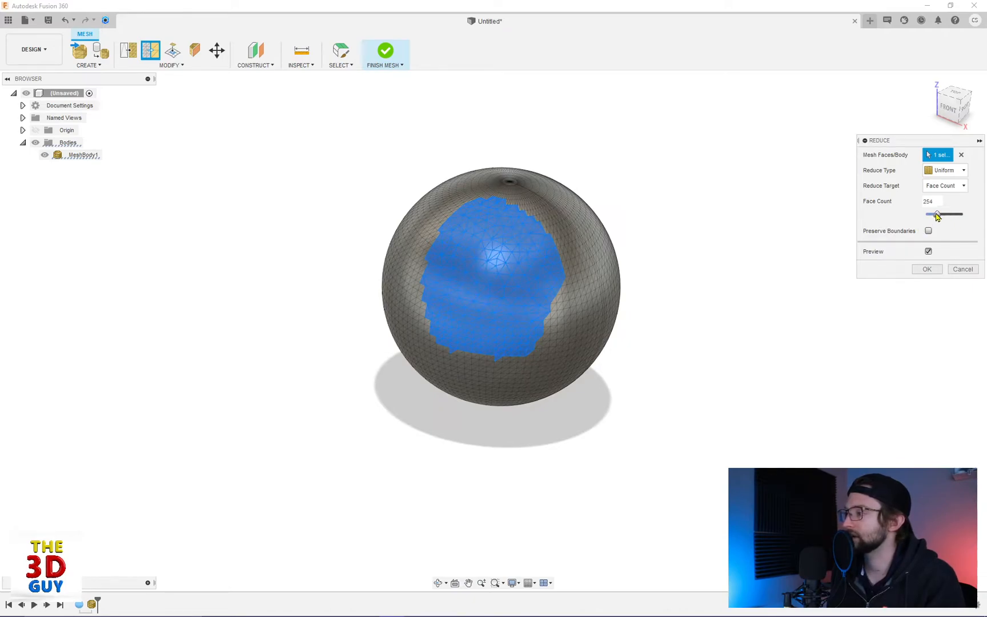
left_click(944, 186)
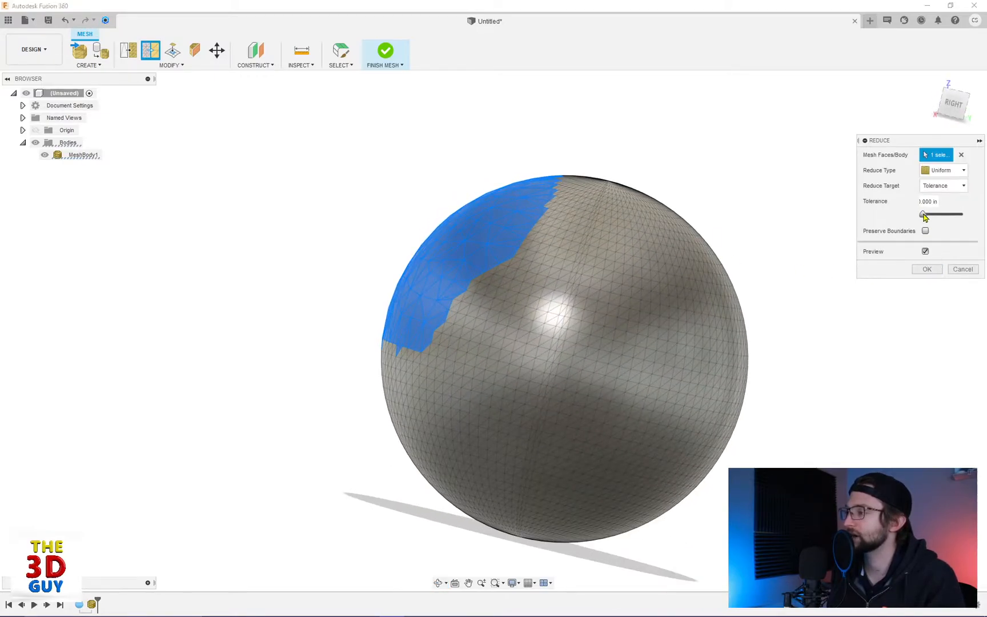
- Compare tolerance-based reductions, ending with tolerance around 1.015 in
left_click_drag(923, 215, 929, 214)
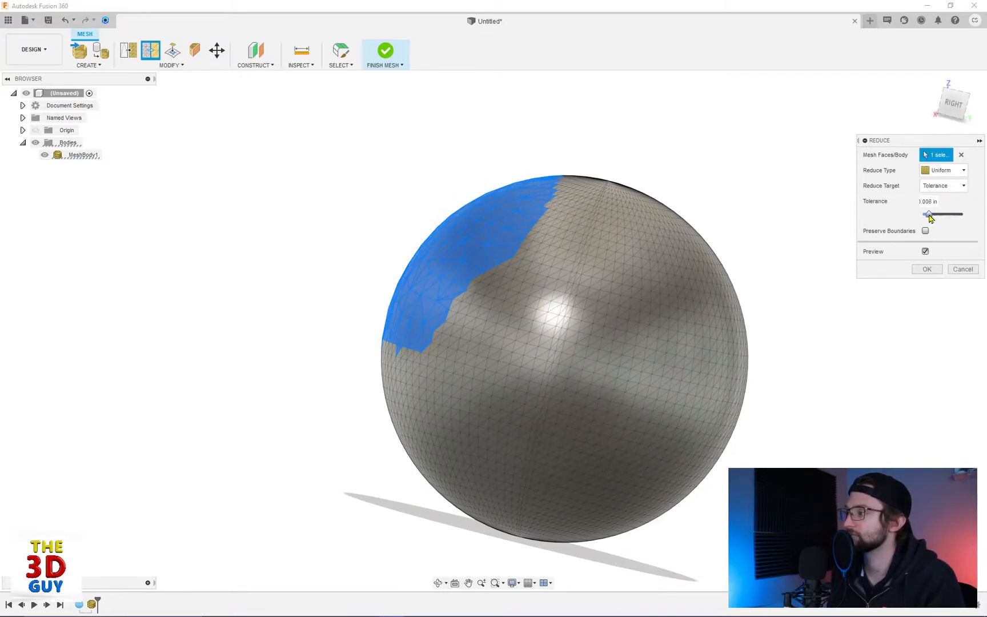
left_click_drag(929, 214, 949, 215)
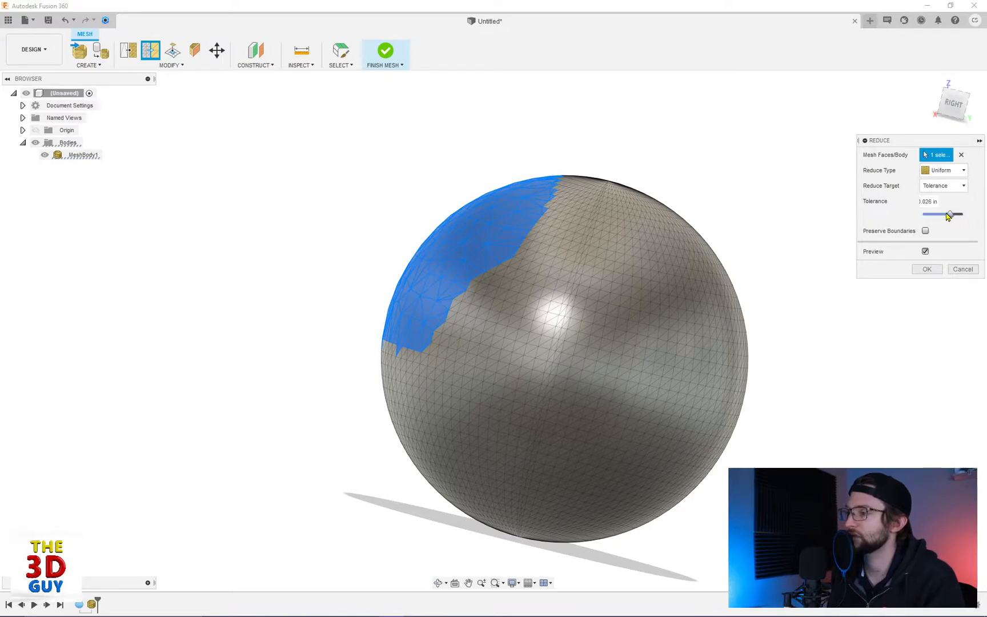
left_click_drag(947, 215, 952, 215)
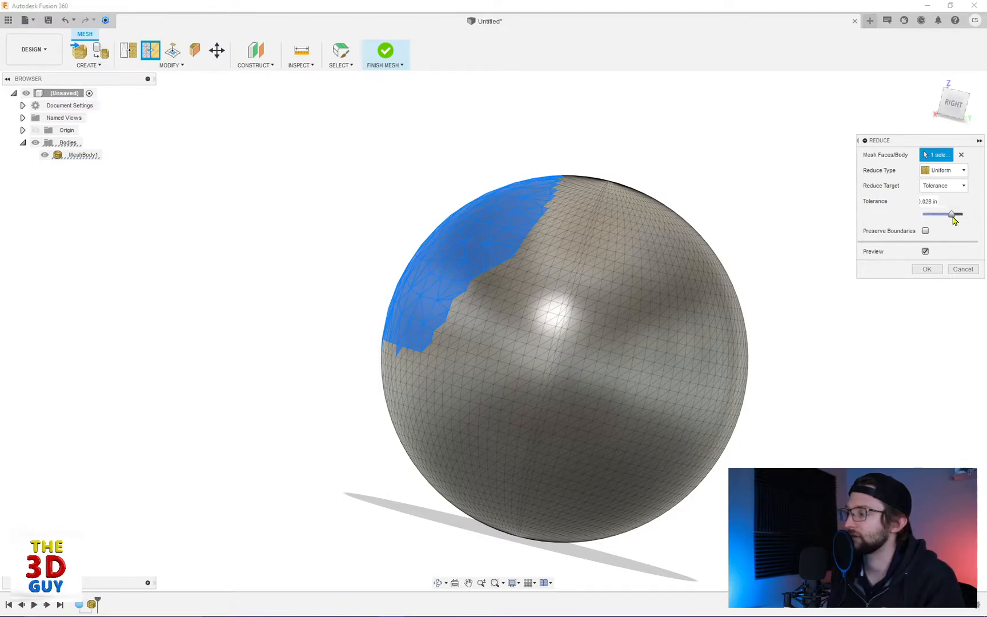
left_click_drag(951, 214, 938, 215)
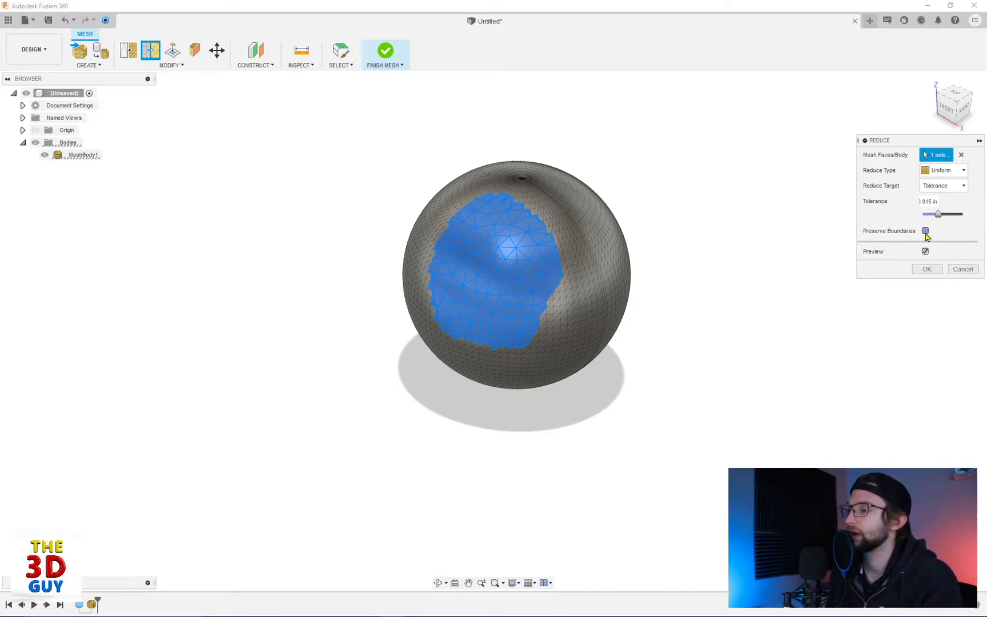
- Preserve boundaries, try a density target of 0.425, then cancel the reduction
left_click(925, 230)
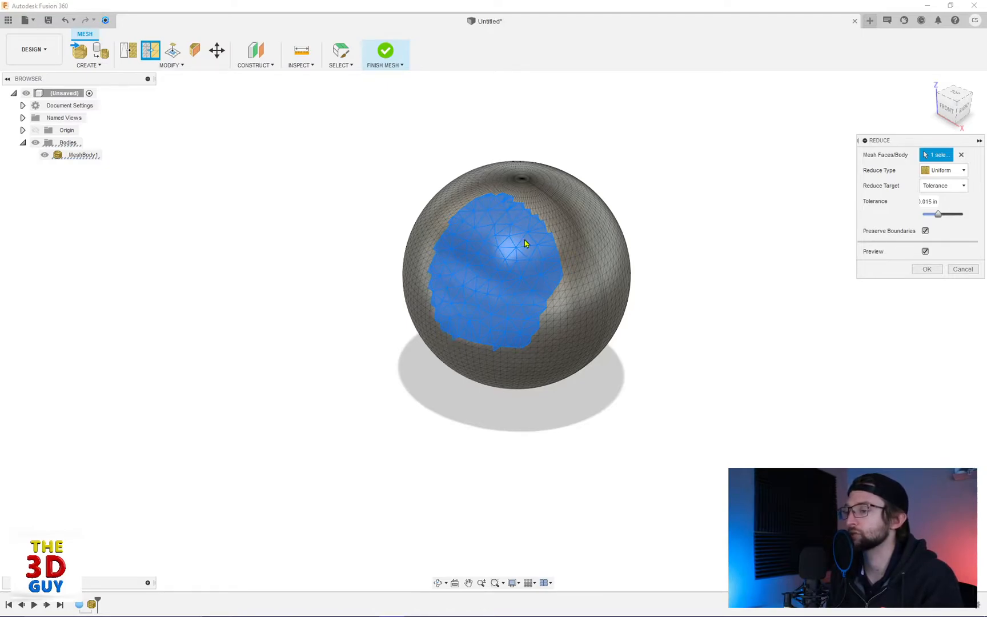
left_click(943, 185)
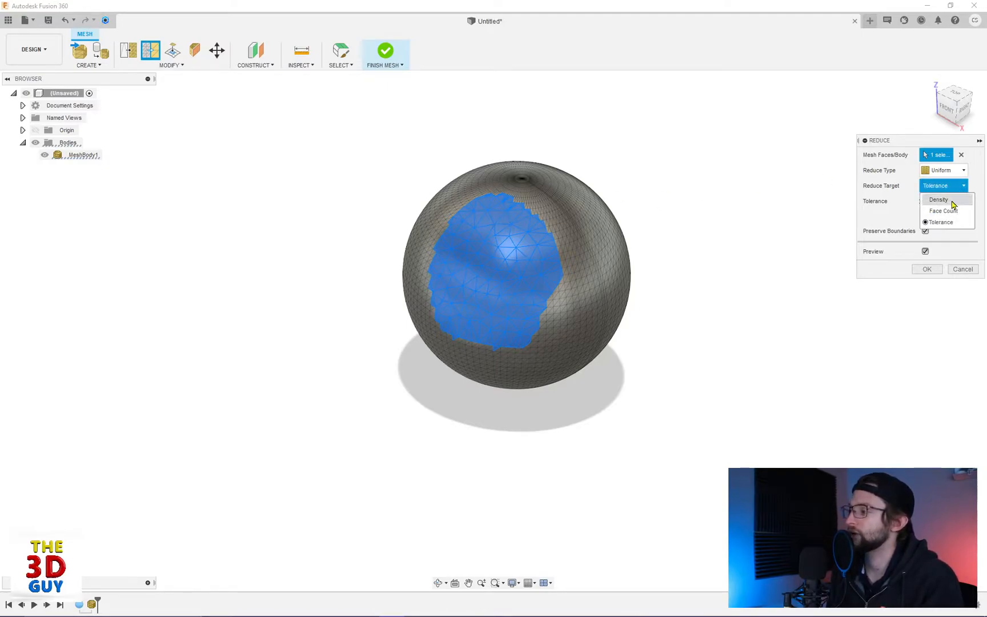
left_click(939, 200)
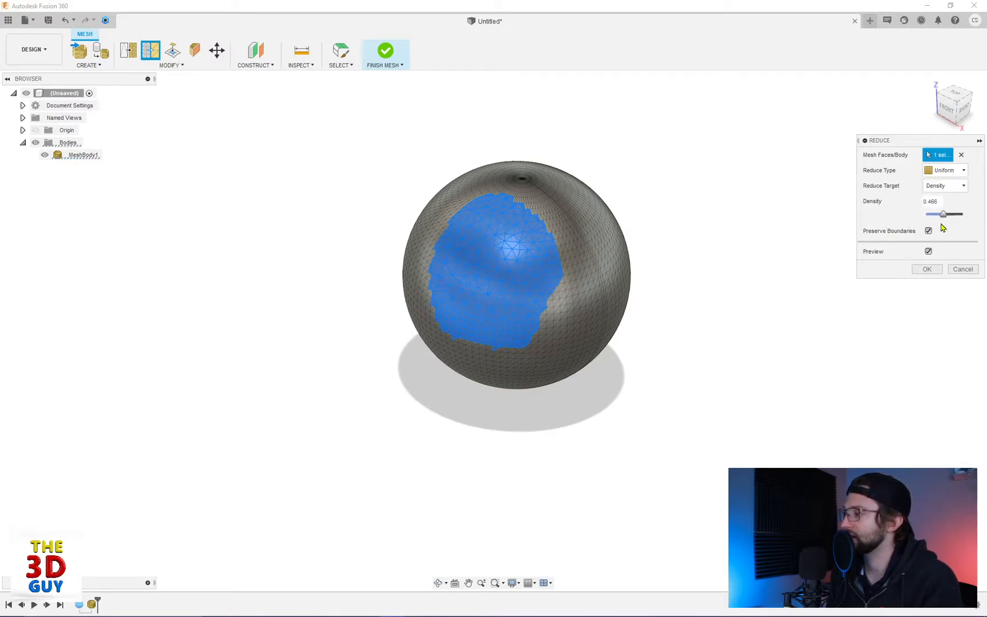
left_click_drag(944, 215, 942, 214)
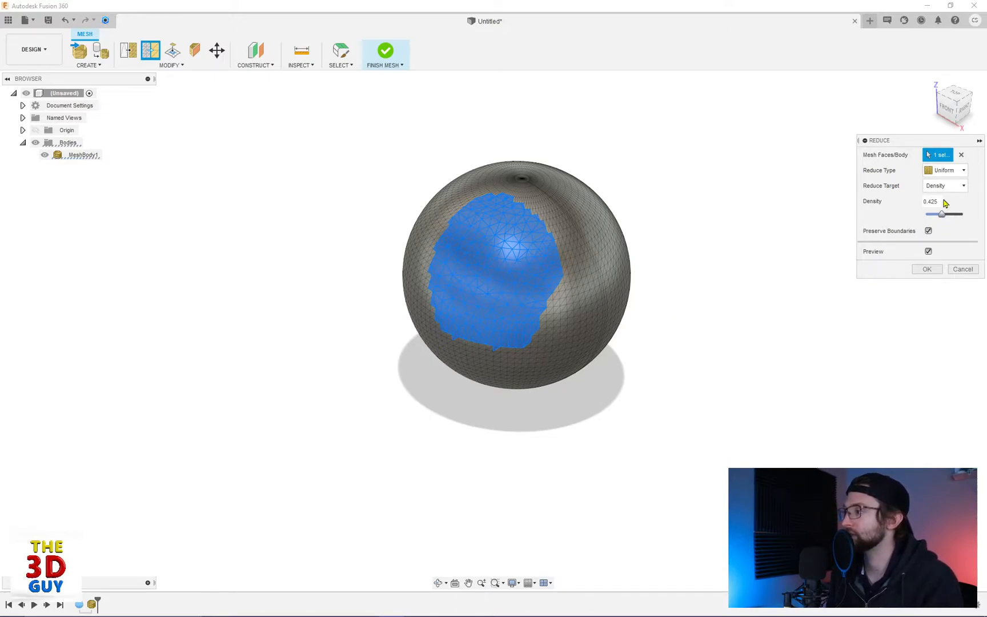
mouse_move(590, 291)
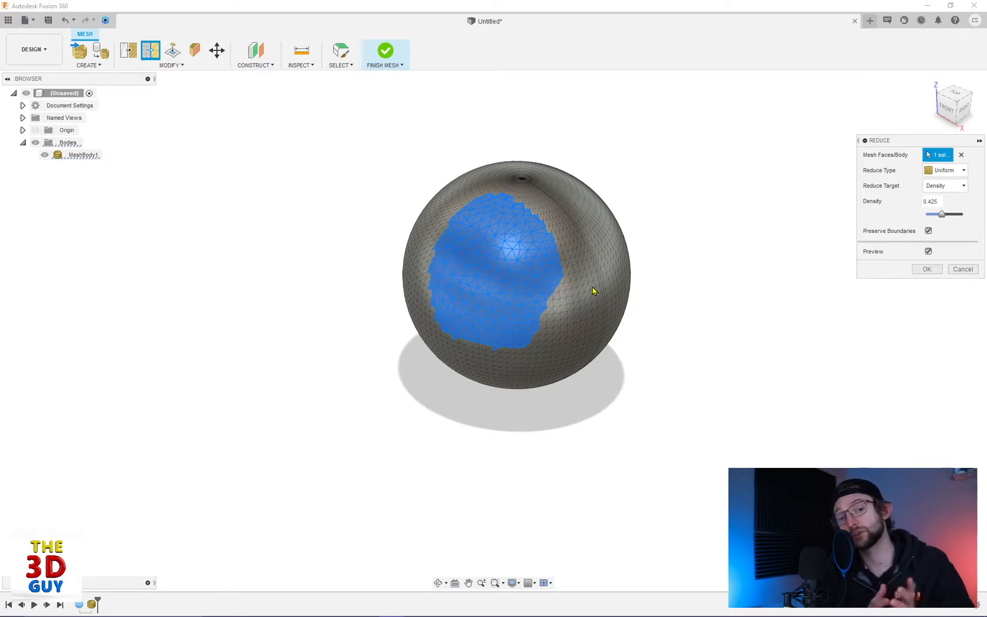
mouse_move(962, 269)
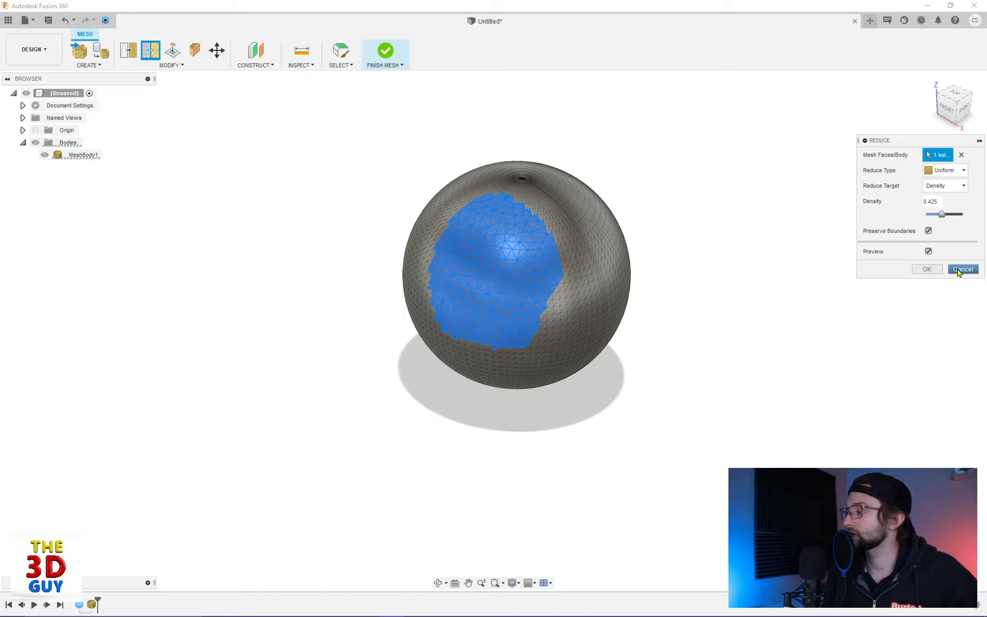
left_click(962, 269)
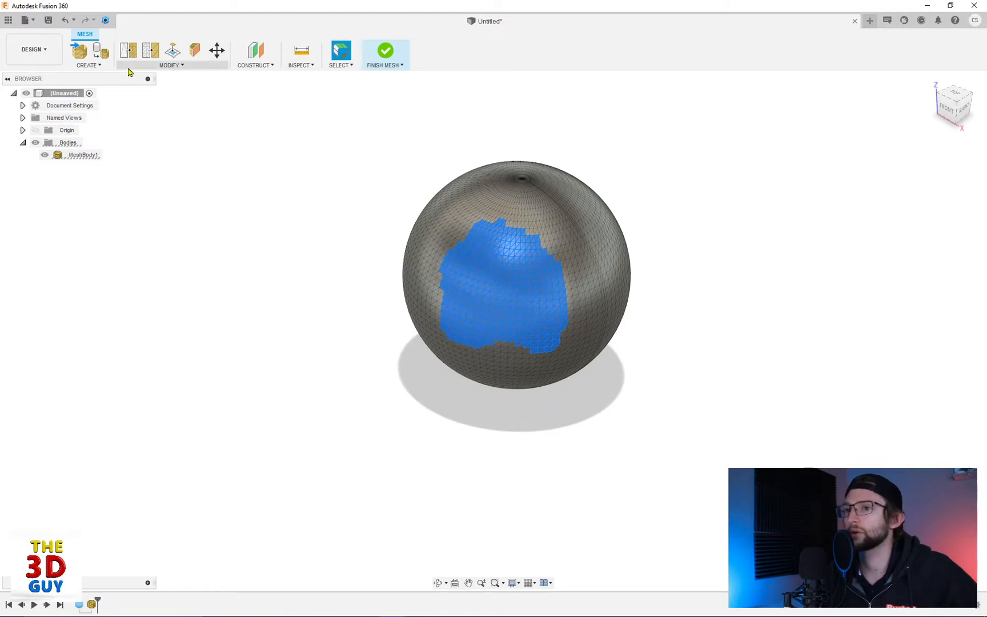
- Preview a Uniform remesh of the painted patch at density 7.545
left_click(127, 50)
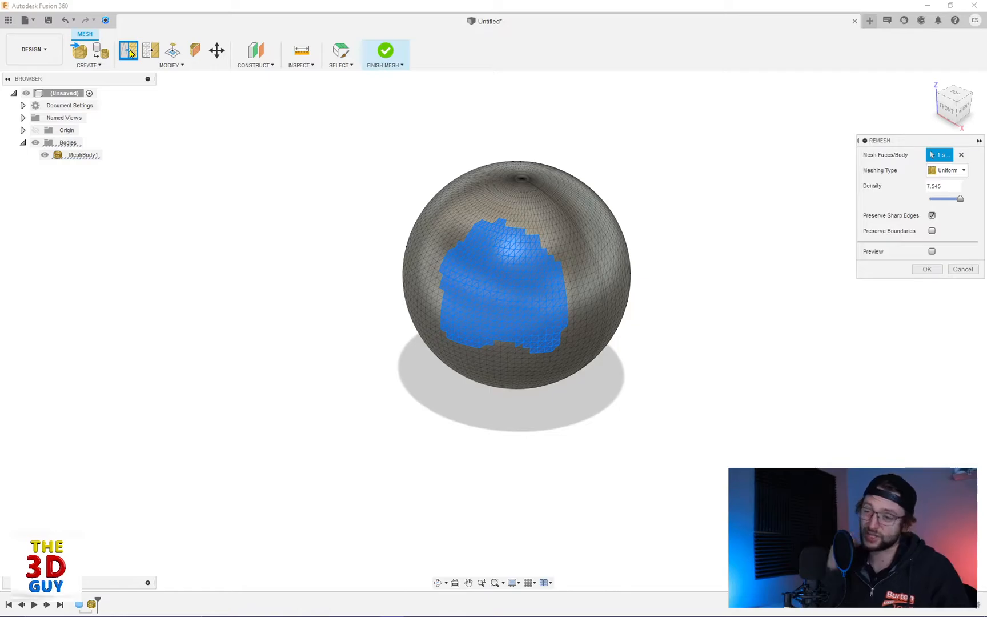
mouse_move(151, 50)
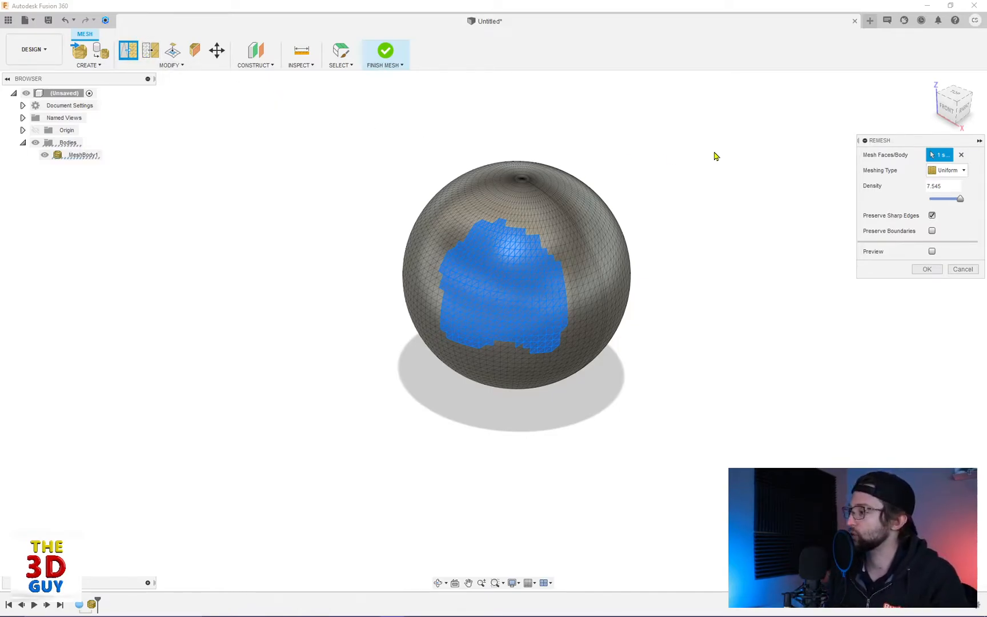
left_click(946, 170)
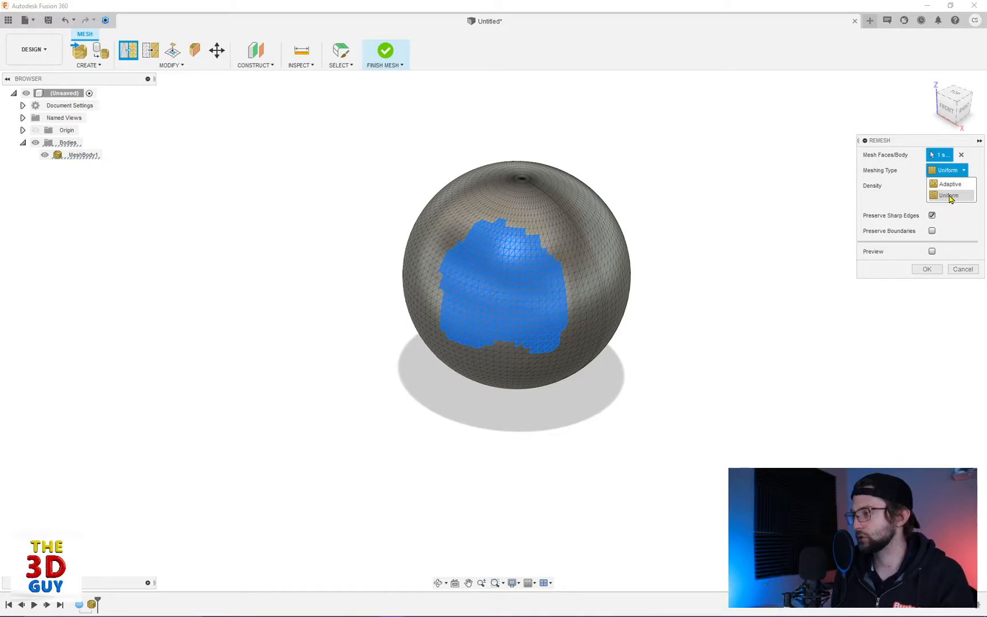
left_click(949, 195)
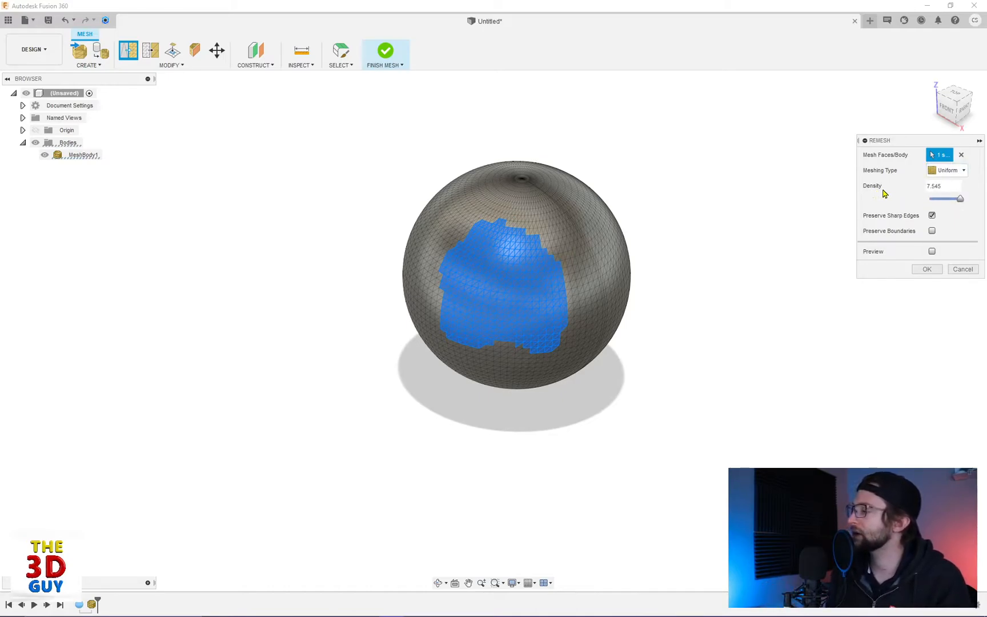
mouse_move(881, 256)
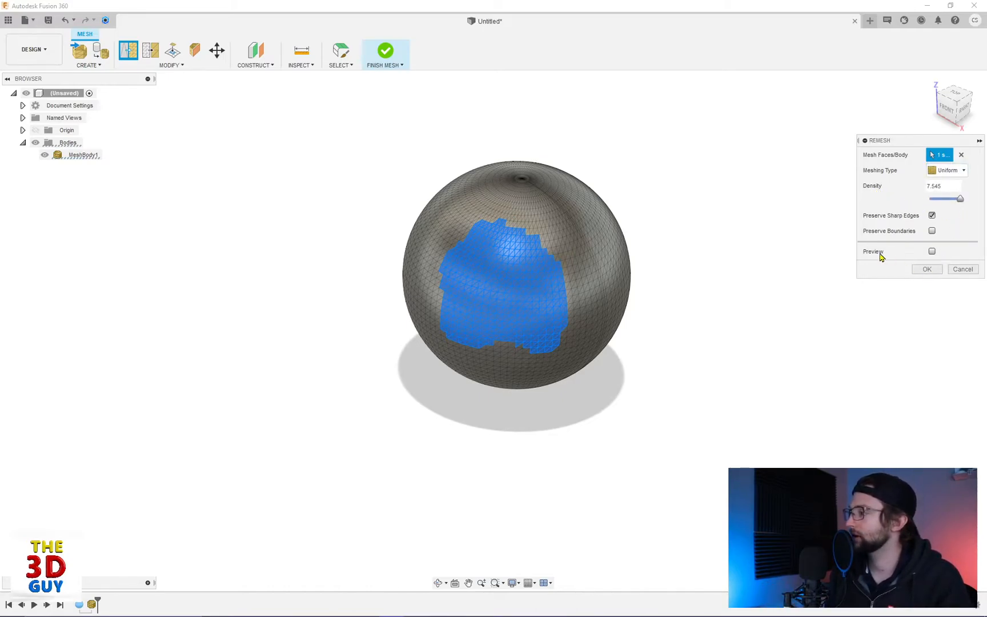
left_click(932, 251)
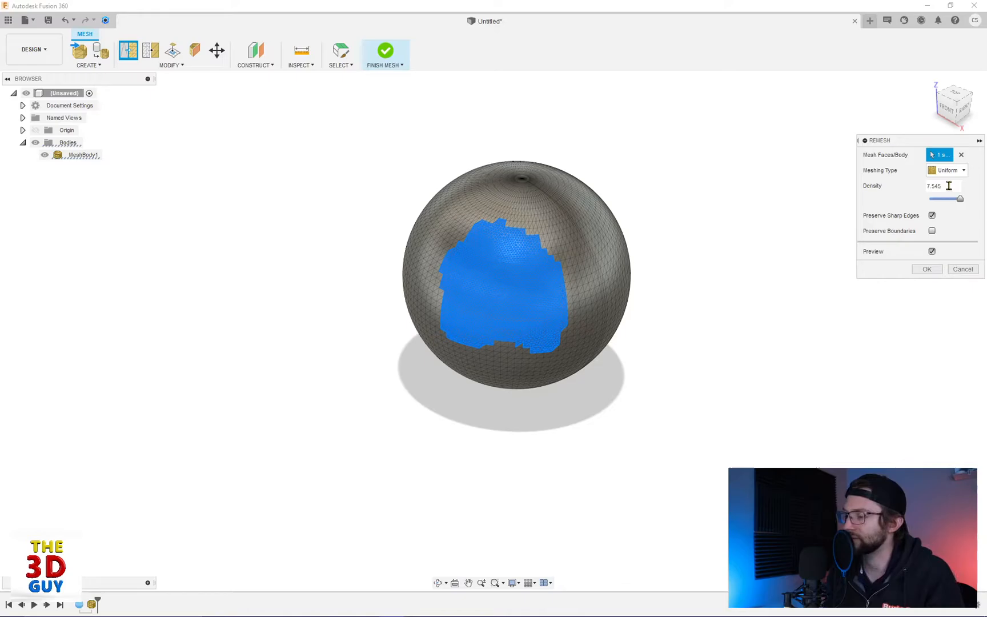
mouse_move(463, 312)
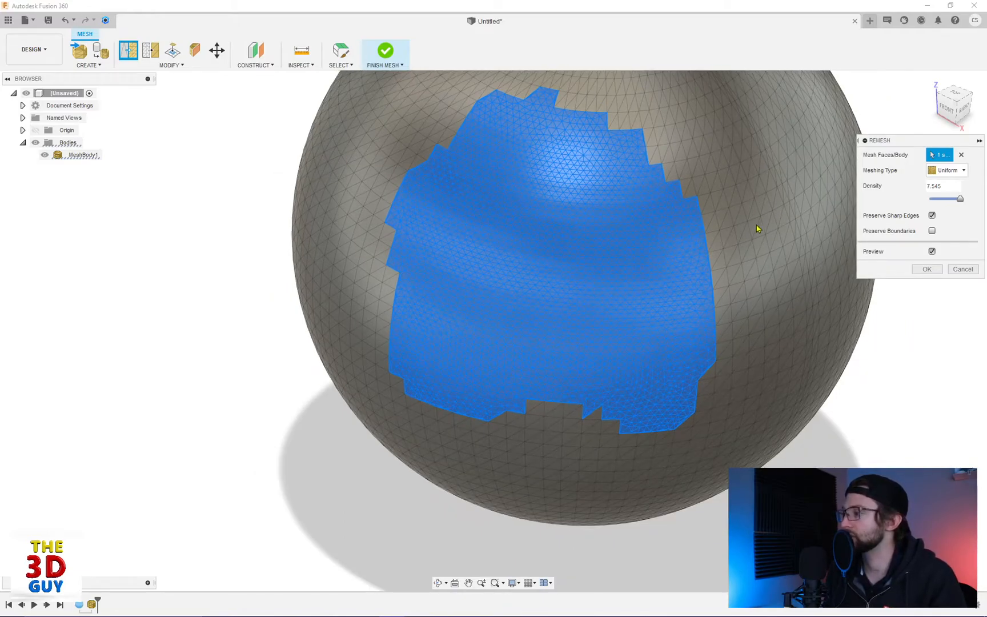
- Test remesh density 0.562, keep Uniform type, then raise density to 5.848
left_click_drag(960, 198, 937, 198)
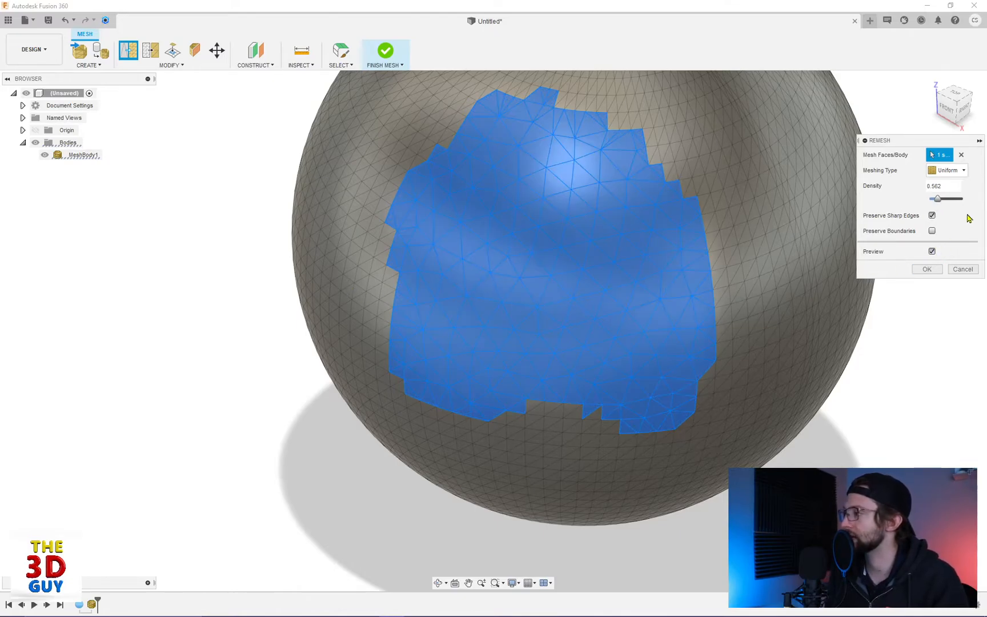
left_click(945, 170)
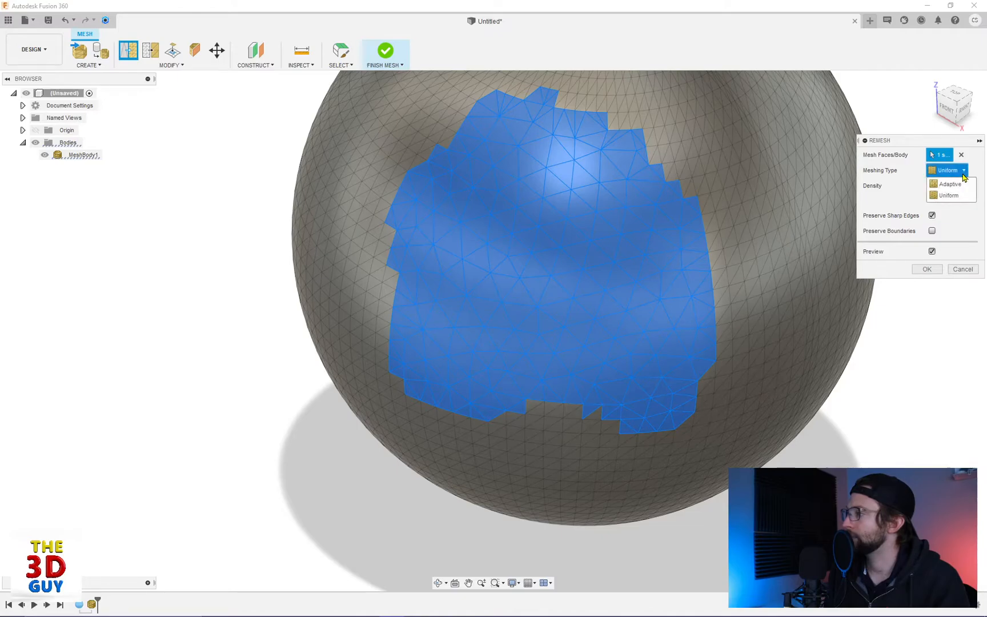
left_click(950, 196)
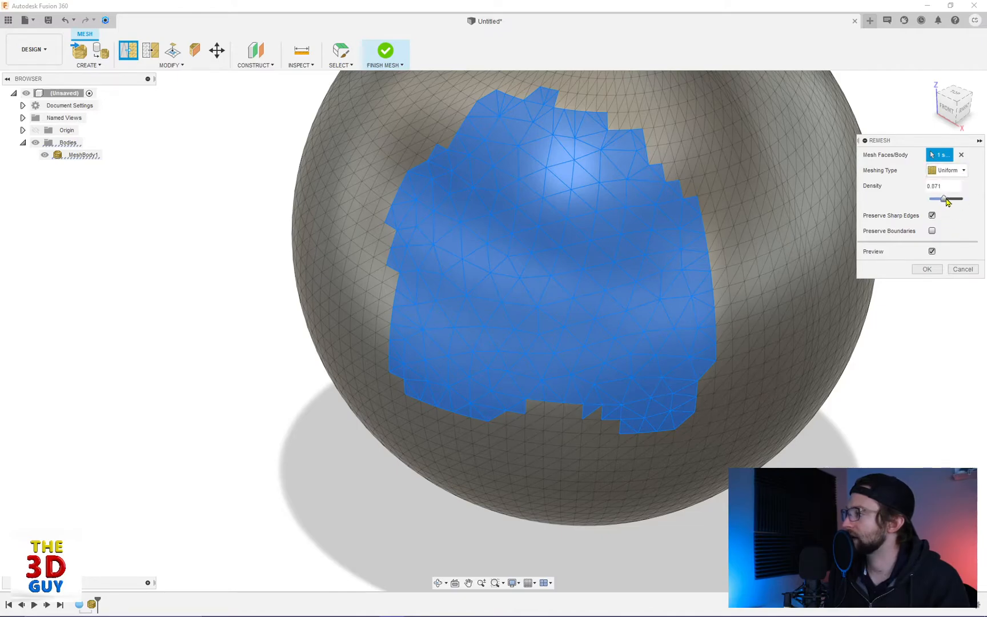
left_click_drag(938, 199, 960, 198)
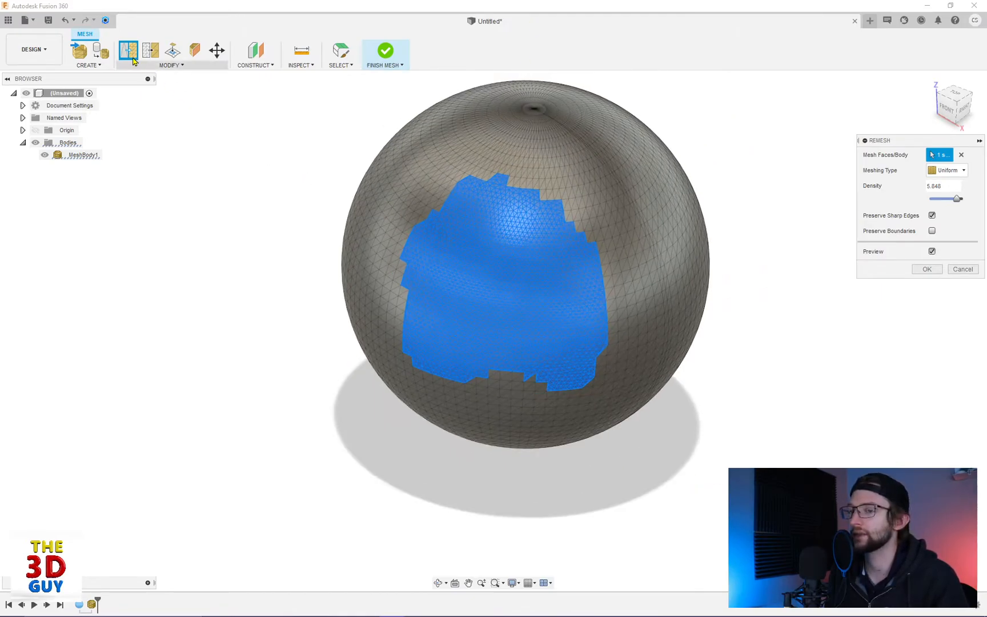
mouse_move(149, 50)
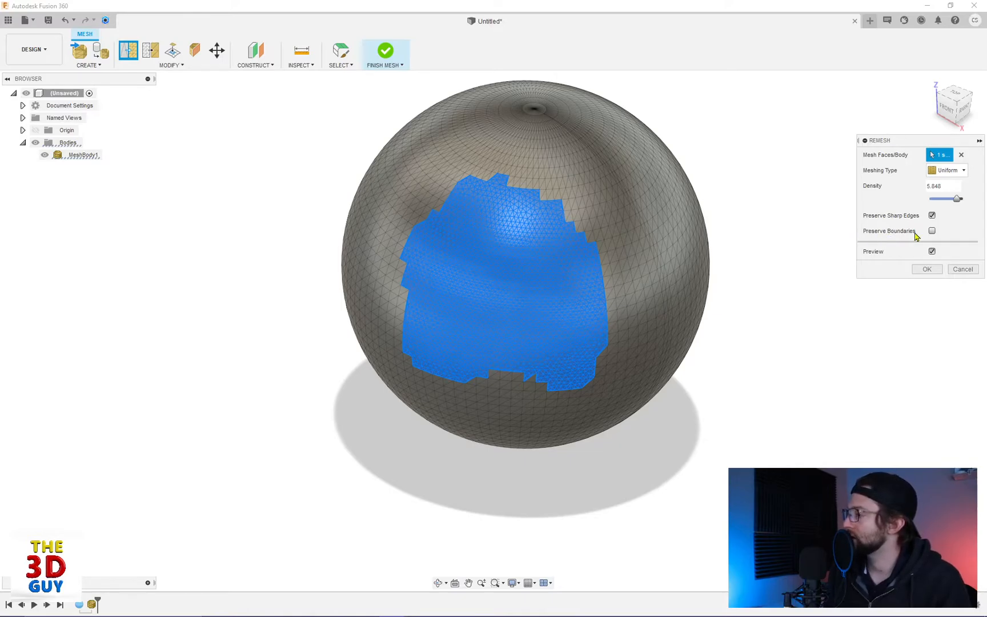
- Enable Preserve Boundaries and toggle Preserve Sharp Edges for the remesh
left_click(932, 230)
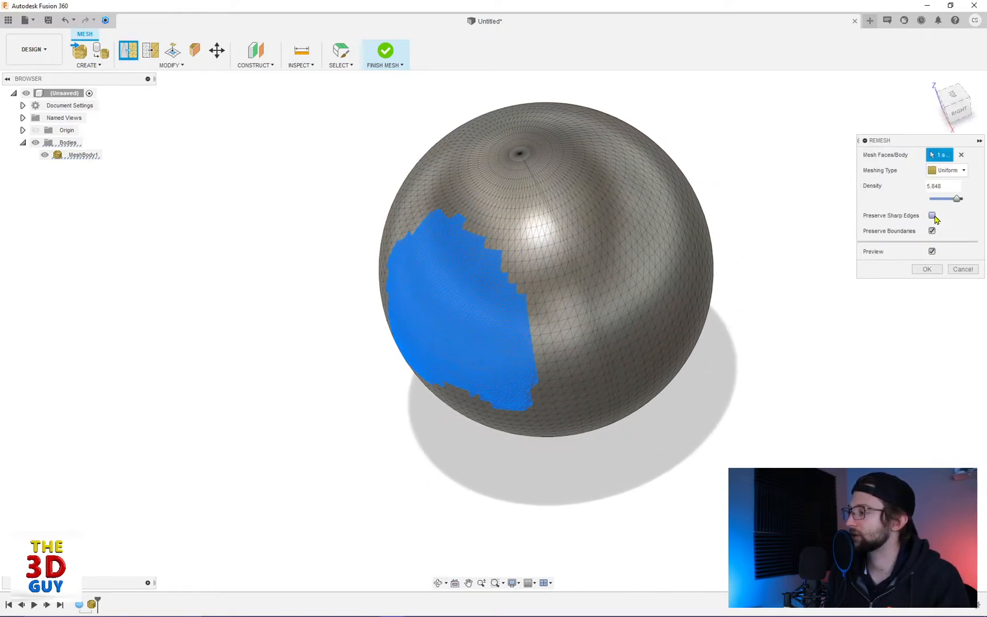
left_click(925, 269)
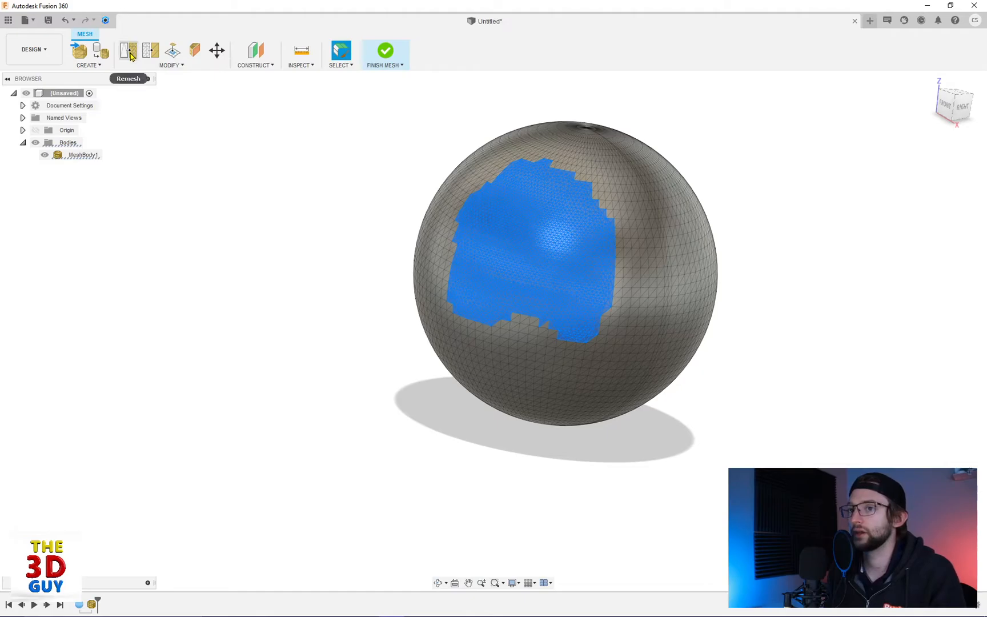
mouse_move(150, 51)
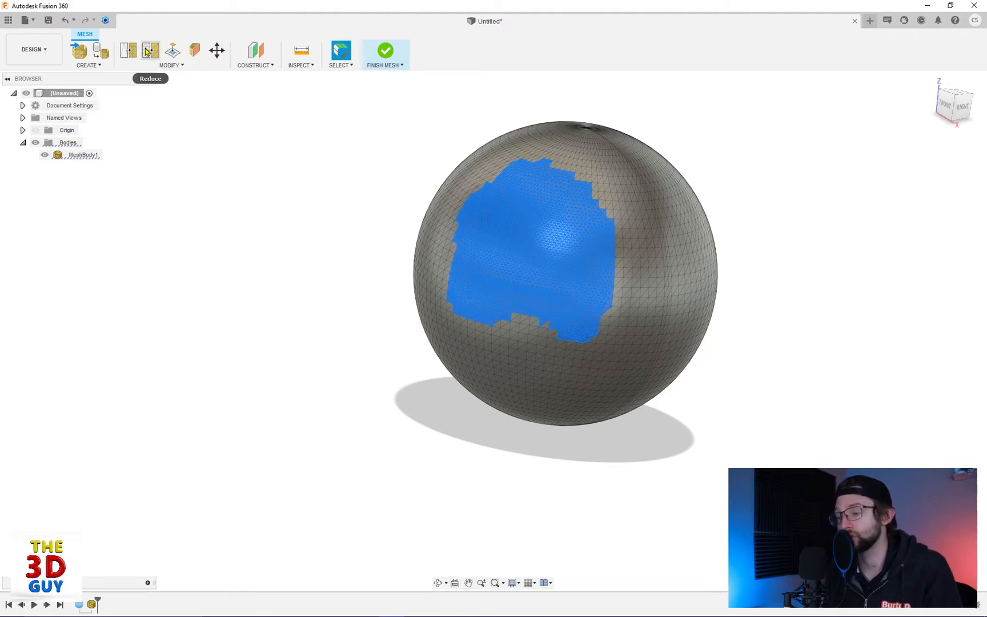